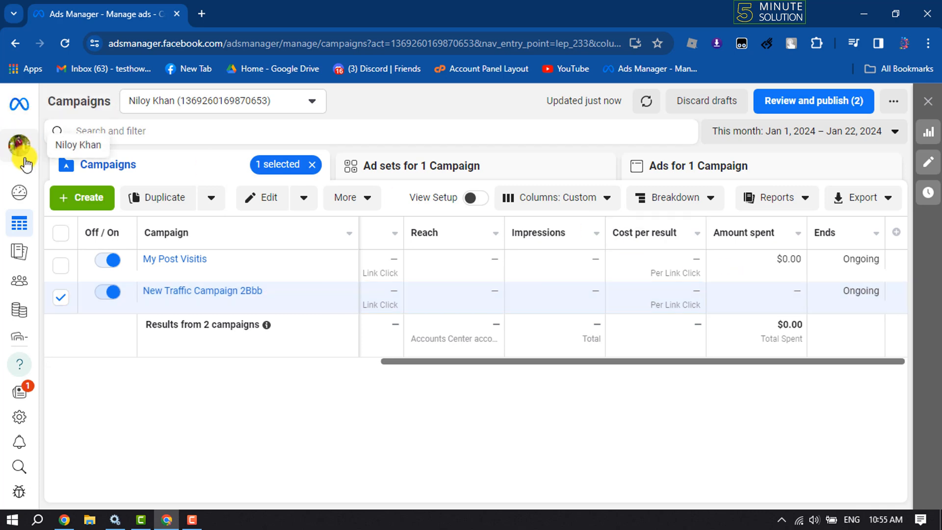
mouse_move(5, 147)
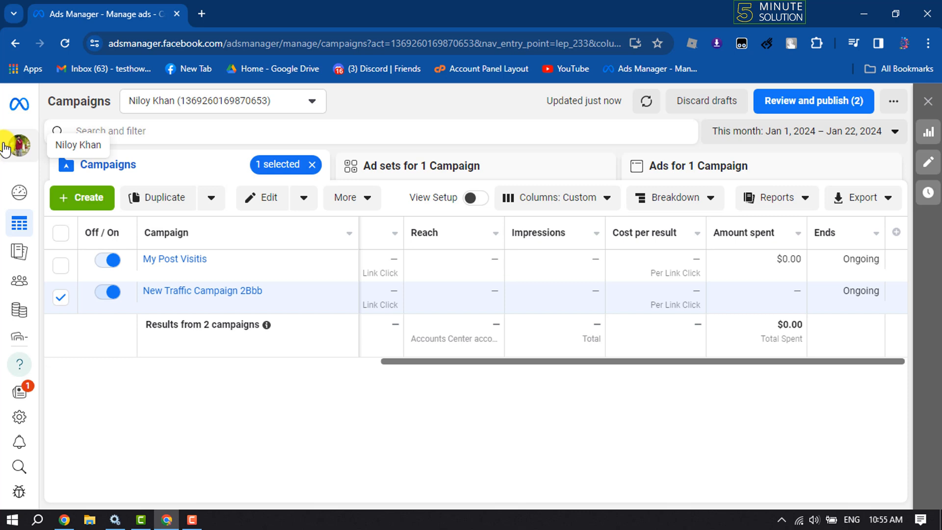
mouse_move(661, 166)
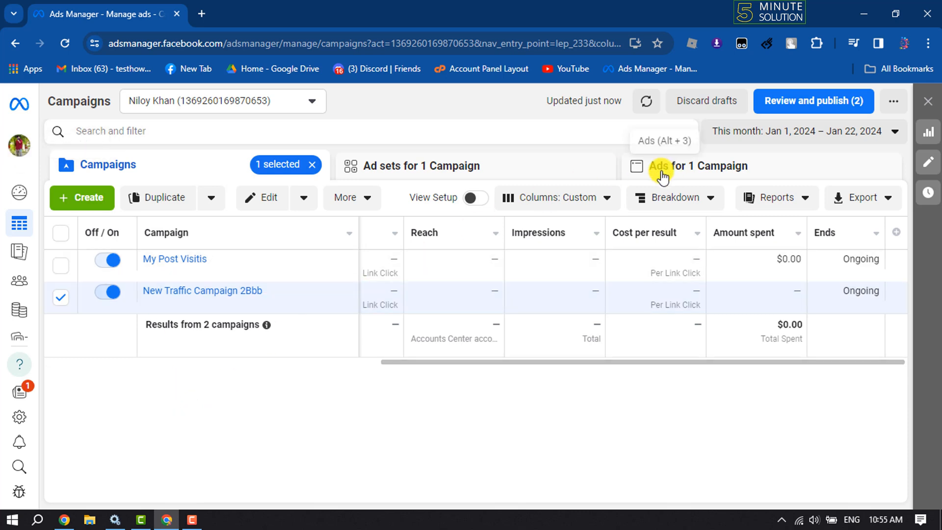
Show the ads for the selected campaign, listing the New Traffic Ad.
left_click(659, 166)
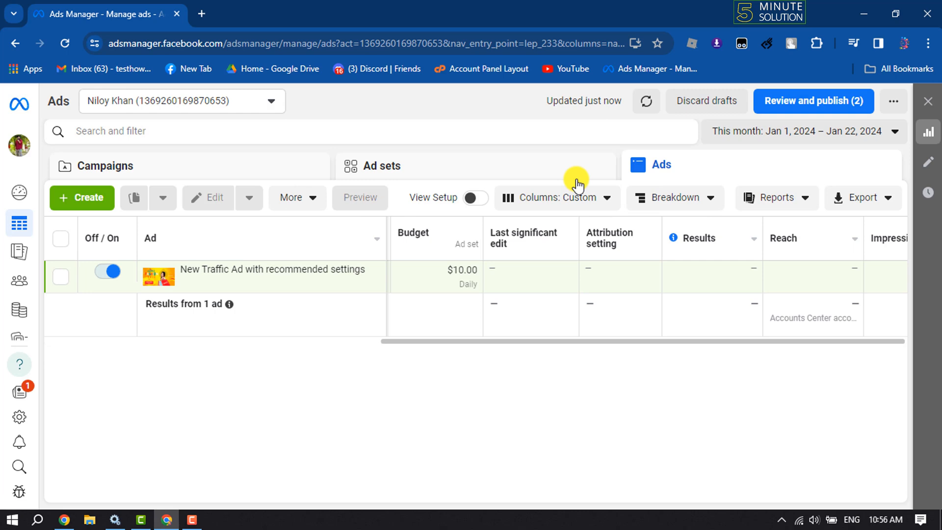
mouse_move(251, 319)
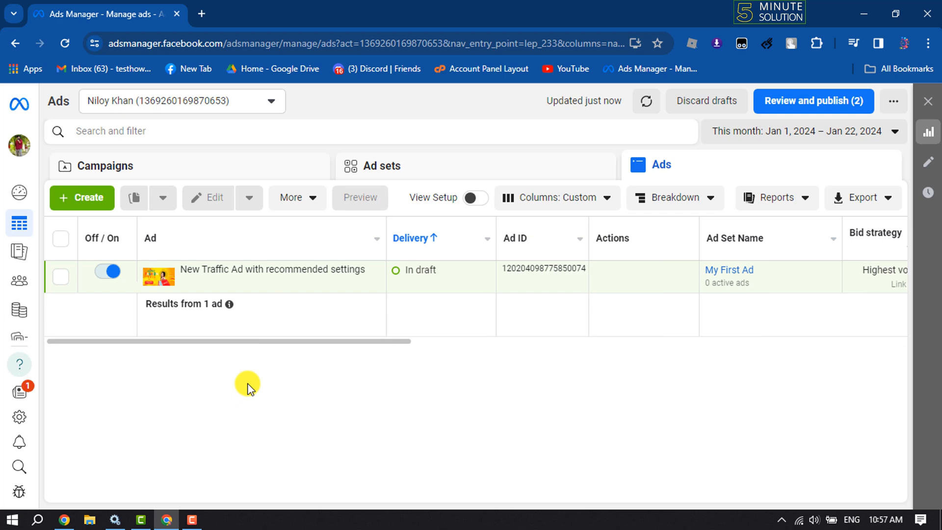
mouse_move(110, 271)
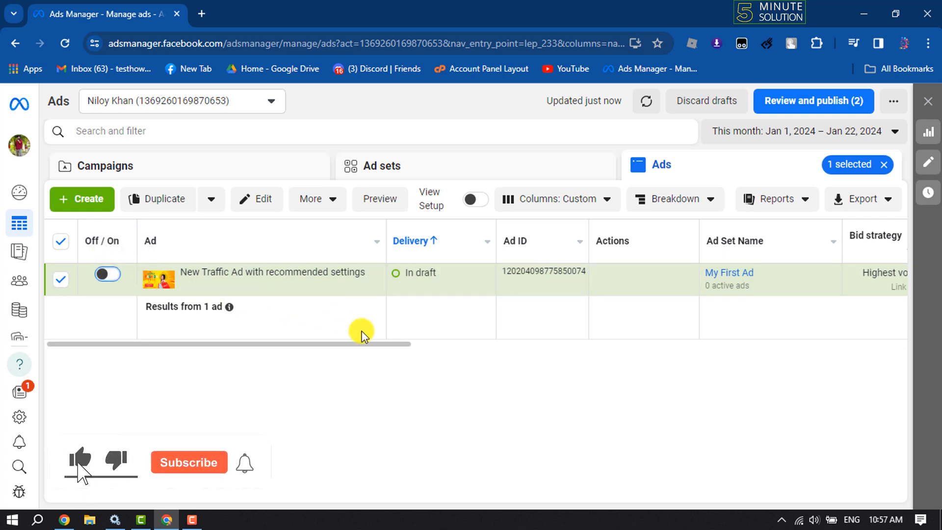
left_click(189, 462)
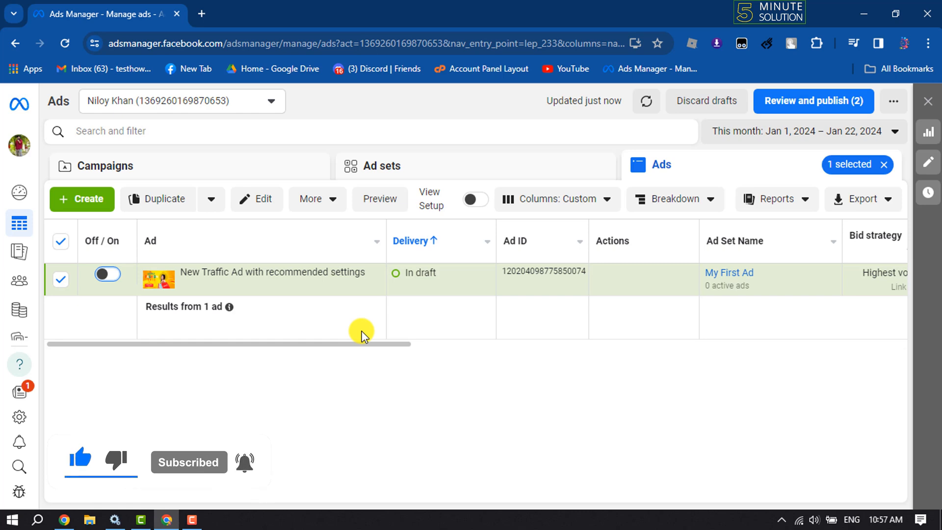
mouse_move(107, 275)
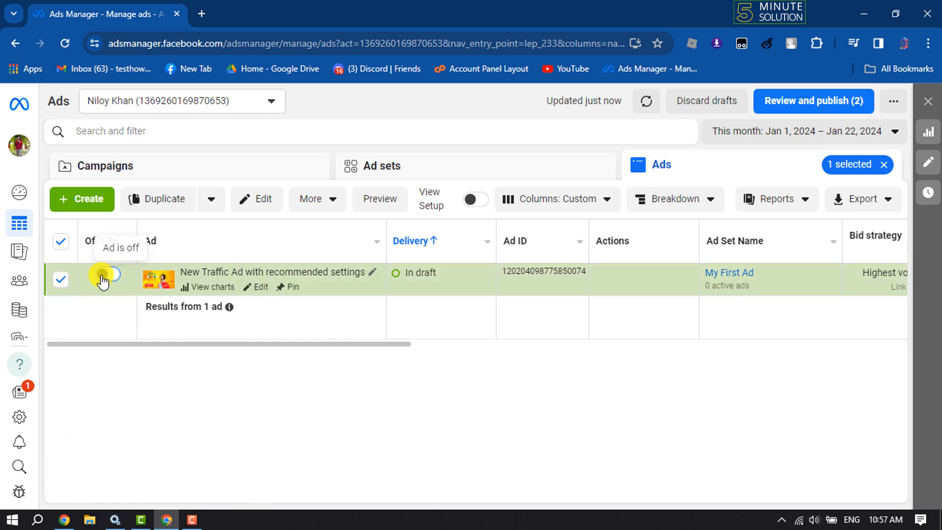
left_click(102, 279)
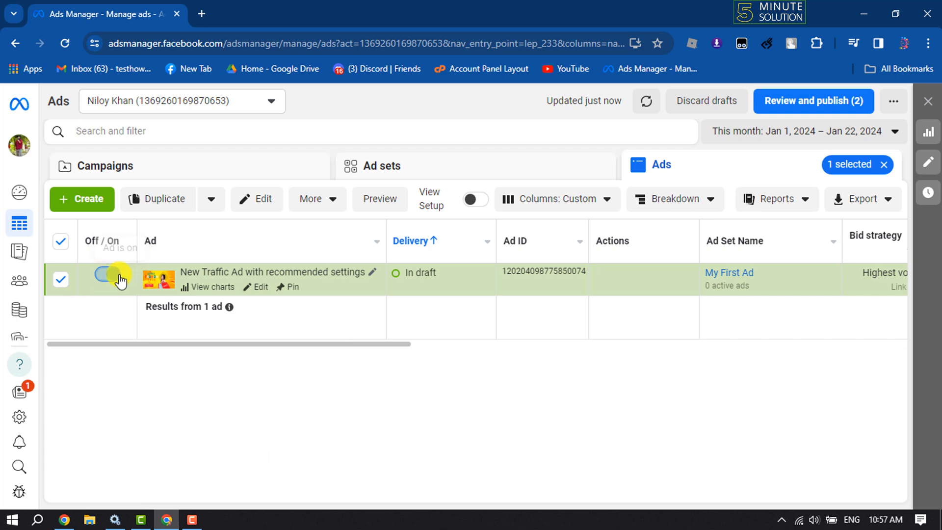
left_click(104, 277)
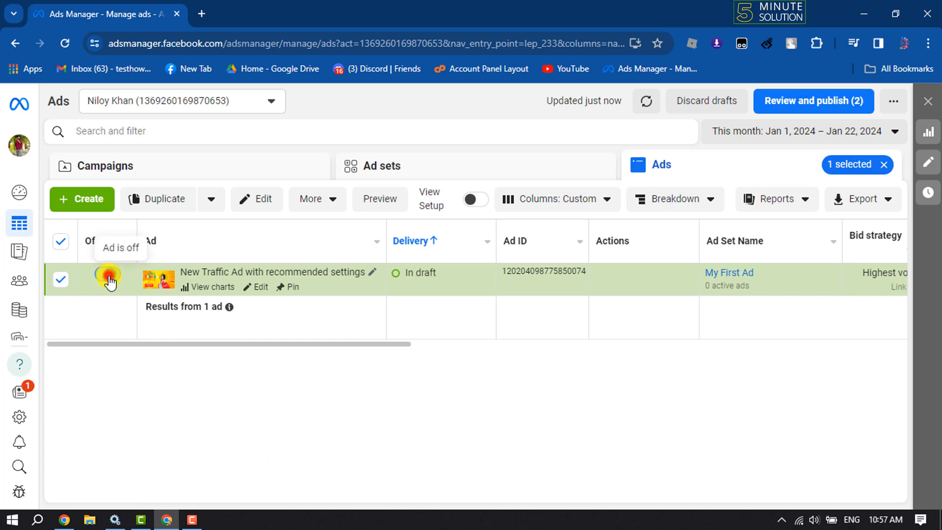